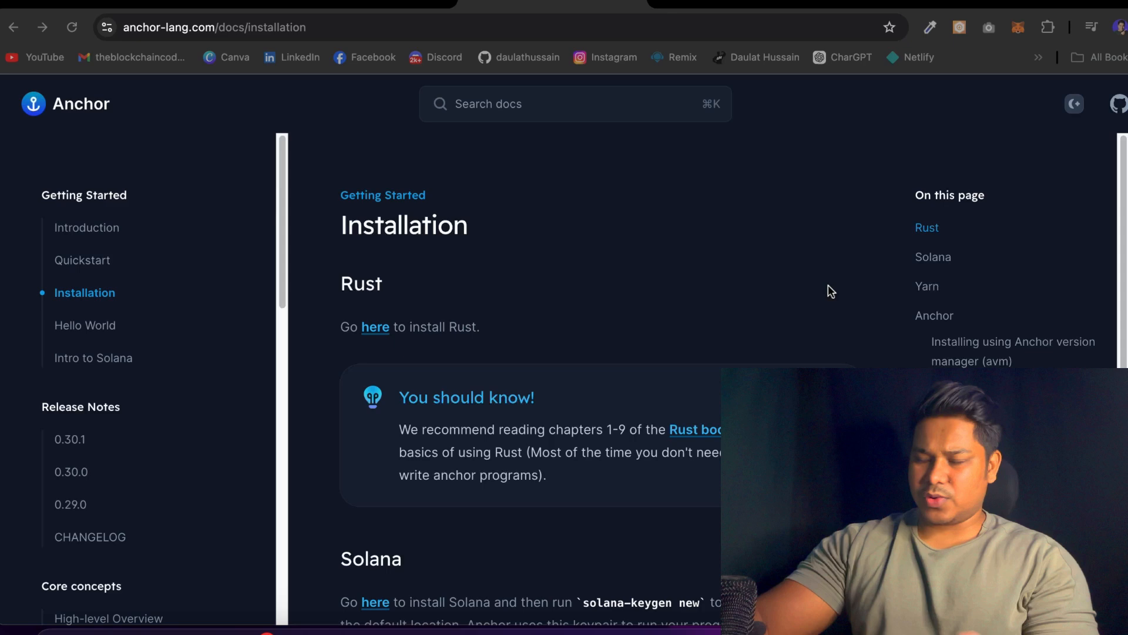
{"action": "mouse_move", "coordinate": [872, 45]}
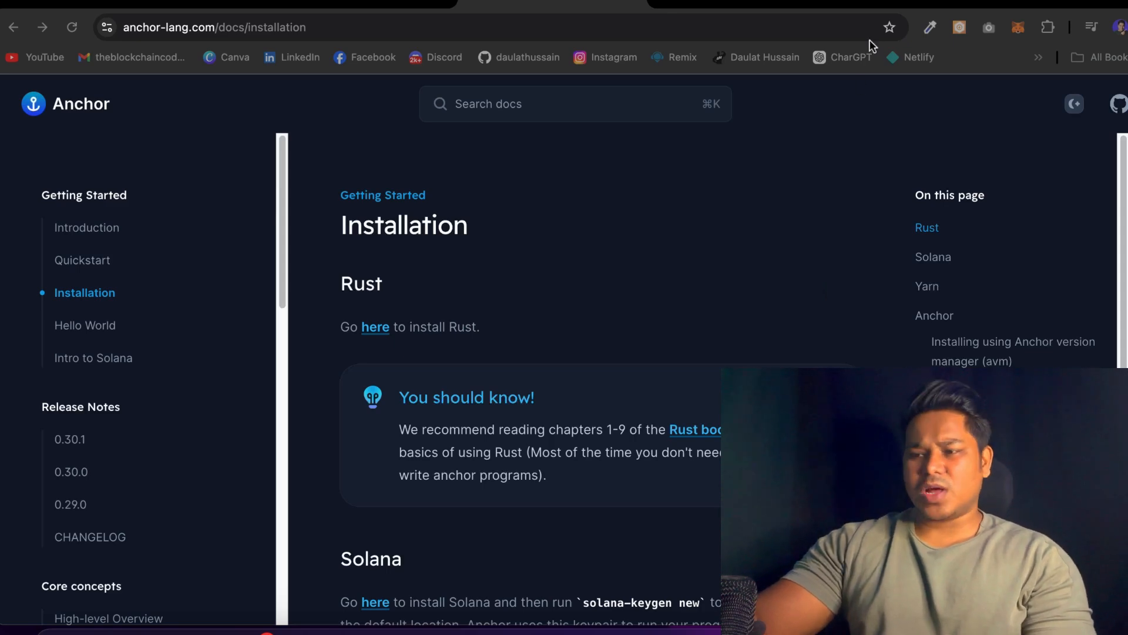
Scroll the Installation page past the Rust book tip to the Solana keypair step
{"action": "scroll", "scroll_direction": "down", "scroll_amount": 3}
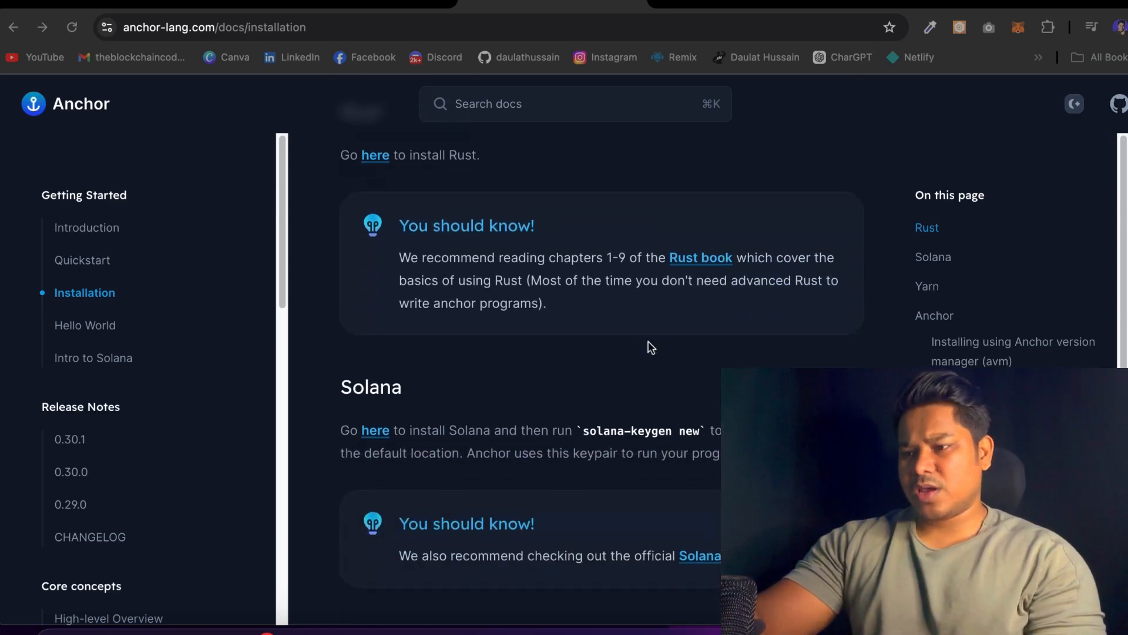
{"action": "scroll", "scroll_direction": "down", "scroll_amount": 3}
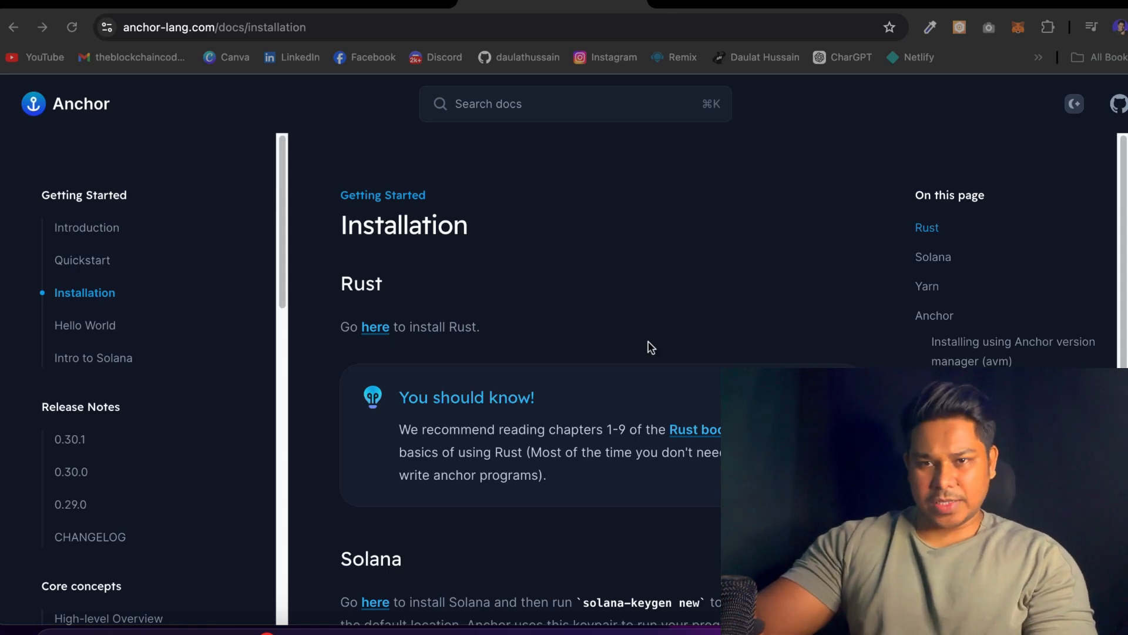
{"action": "mouse_move", "coordinate": [655, 289]}
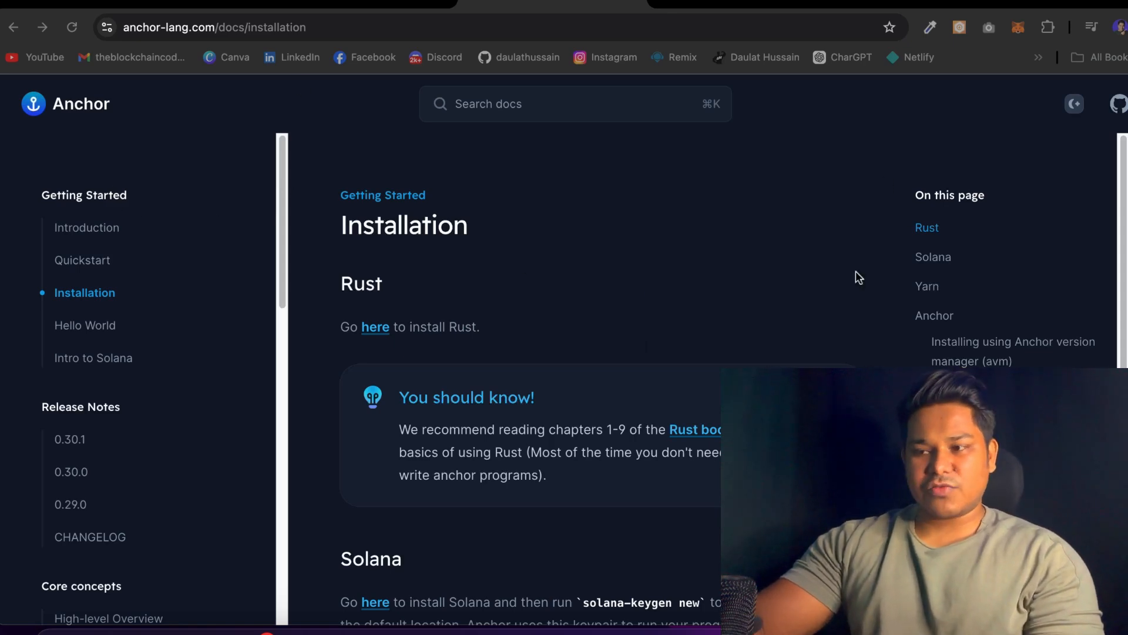
{"action": "mouse_move", "coordinate": [751, 281]}
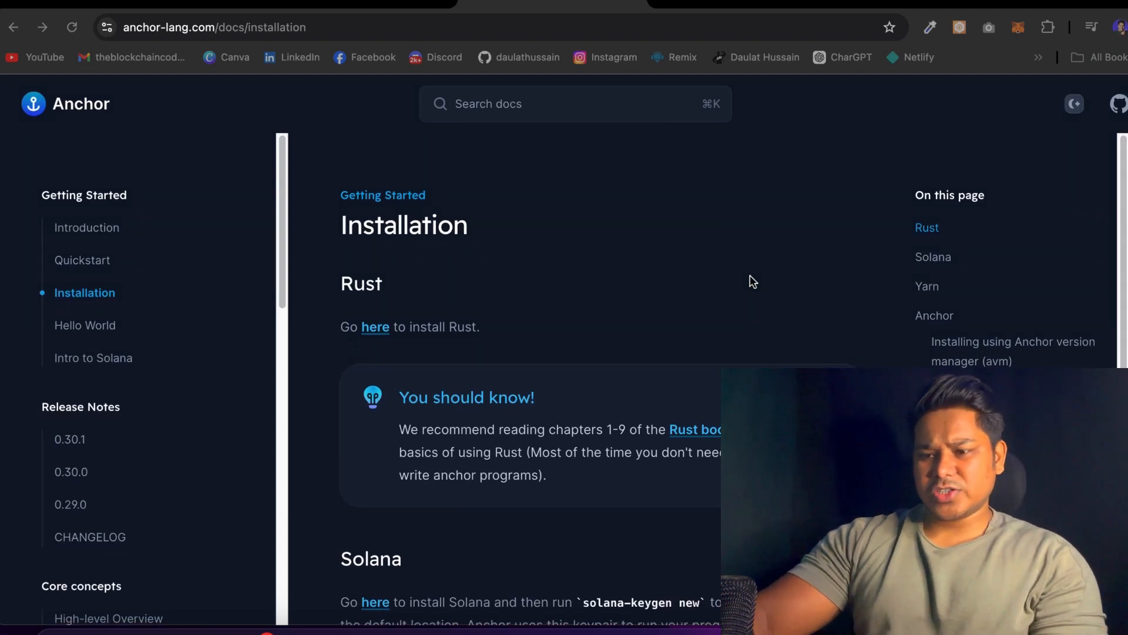
{"action": "scroll", "scroll_direction": "down", "scroll_amount": 3}
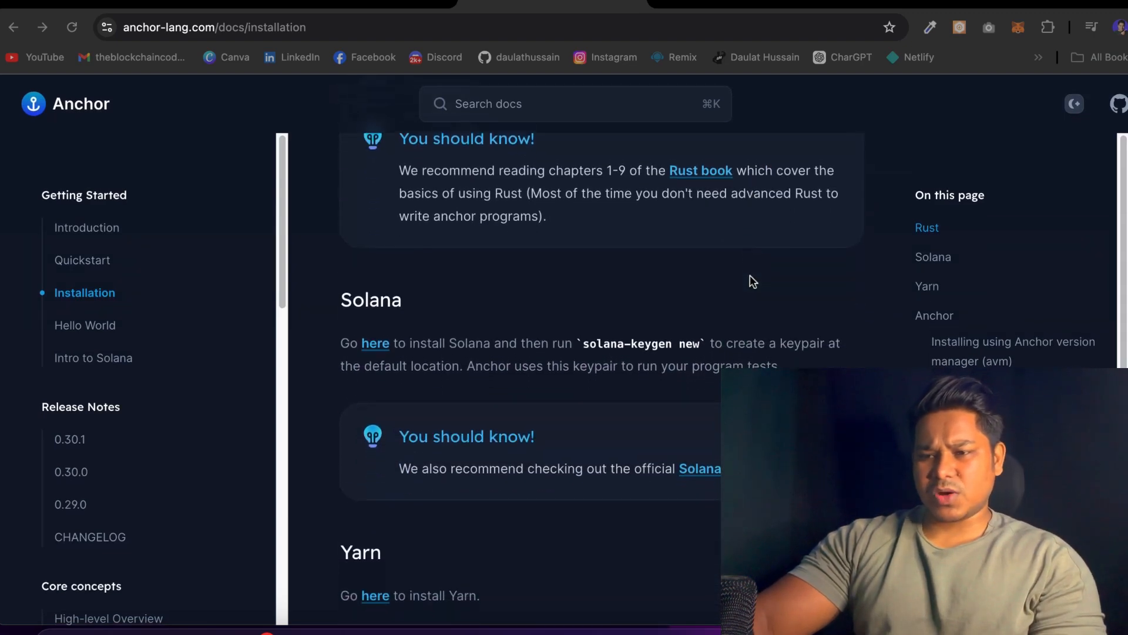
{"action": "scroll", "scroll_direction": "up", "scroll_amount": 3}
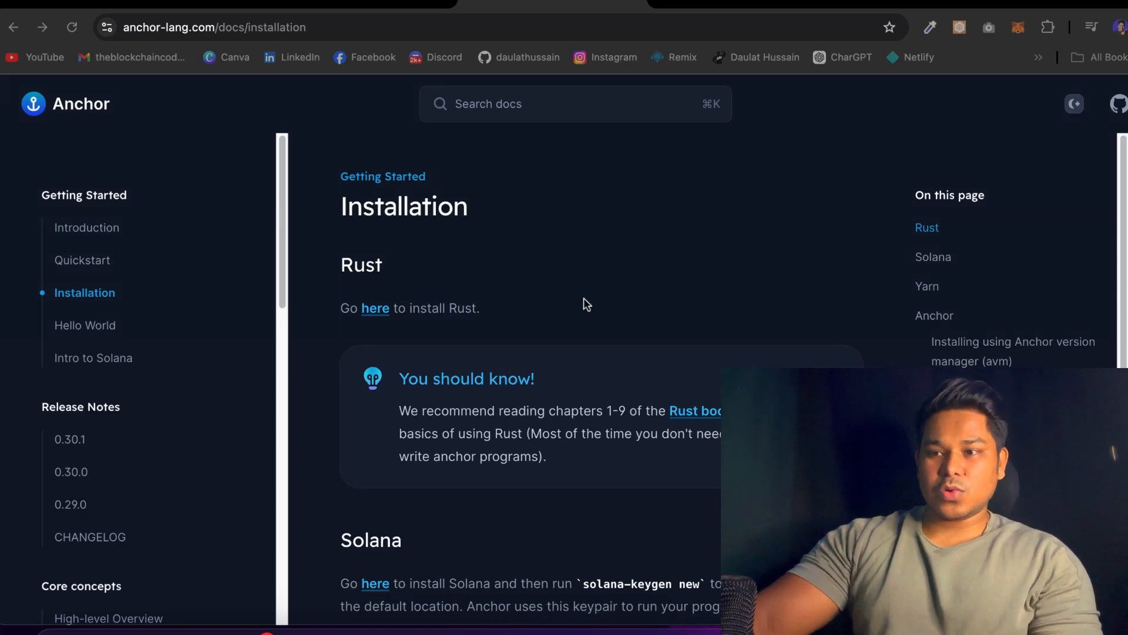
{"action": "mouse_move", "coordinate": [654, 289]}
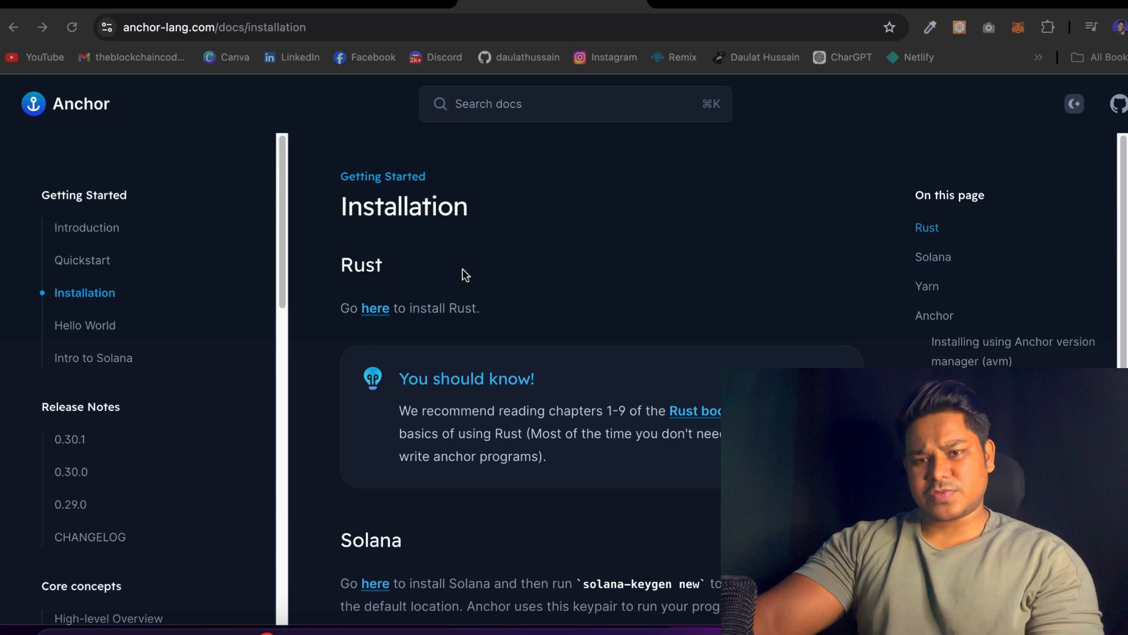
{"action": "mouse_move", "coordinate": [525, 322]}
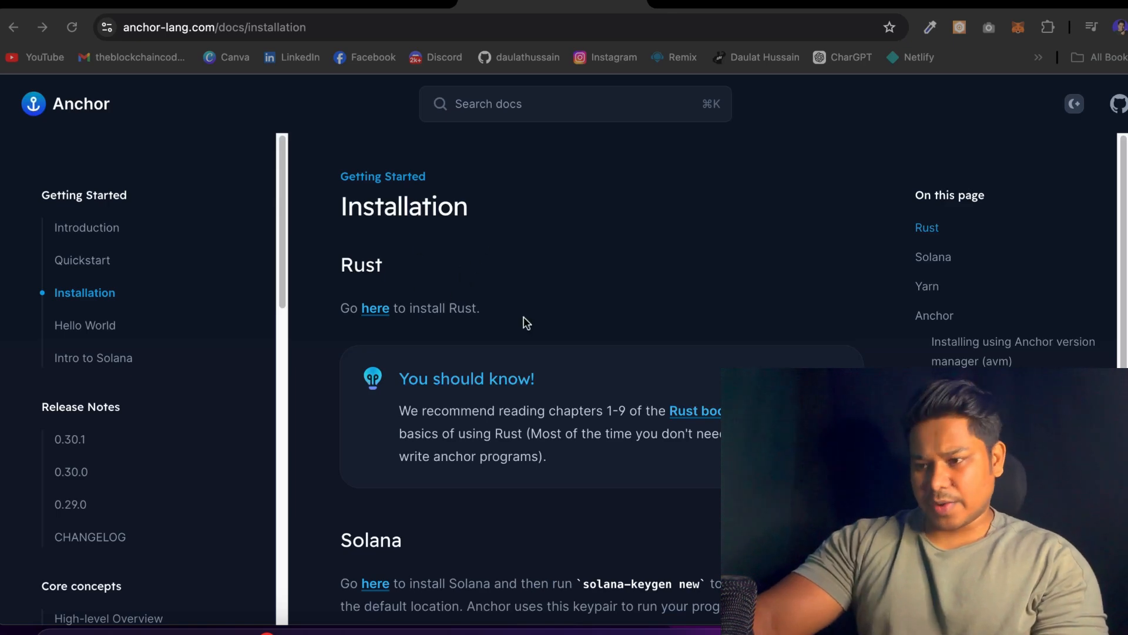
{"action": "scroll", "scroll_direction": "down", "scroll_amount": 3}
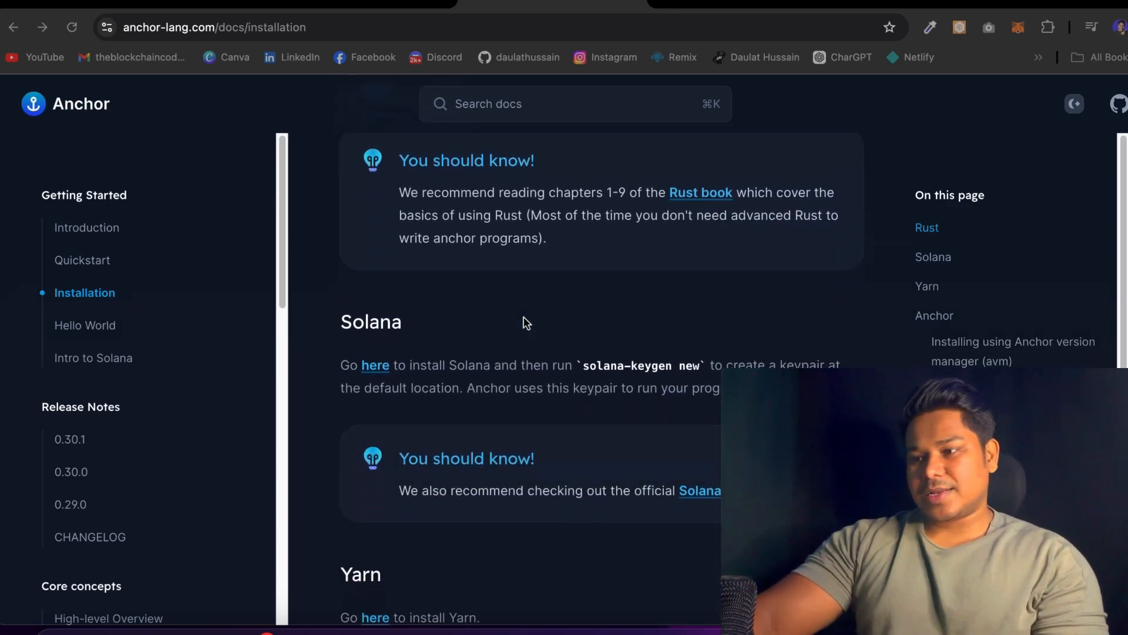
{"action": "scroll", "scroll_direction": "down", "scroll_amount": 3}
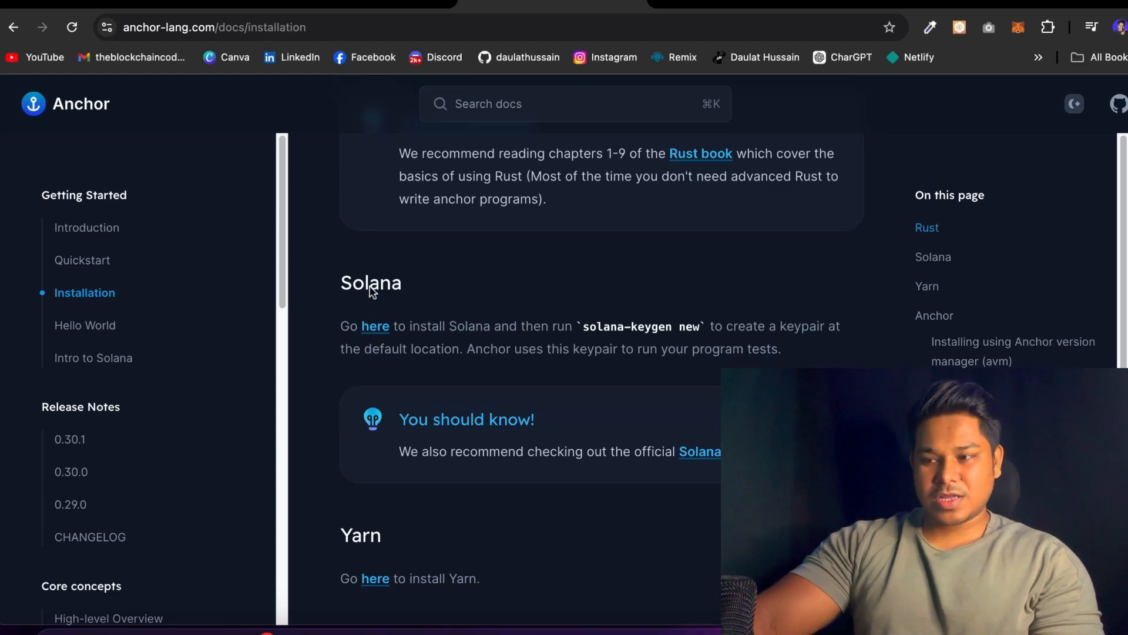
{"action": "mouse_move", "coordinate": [521, 291]}
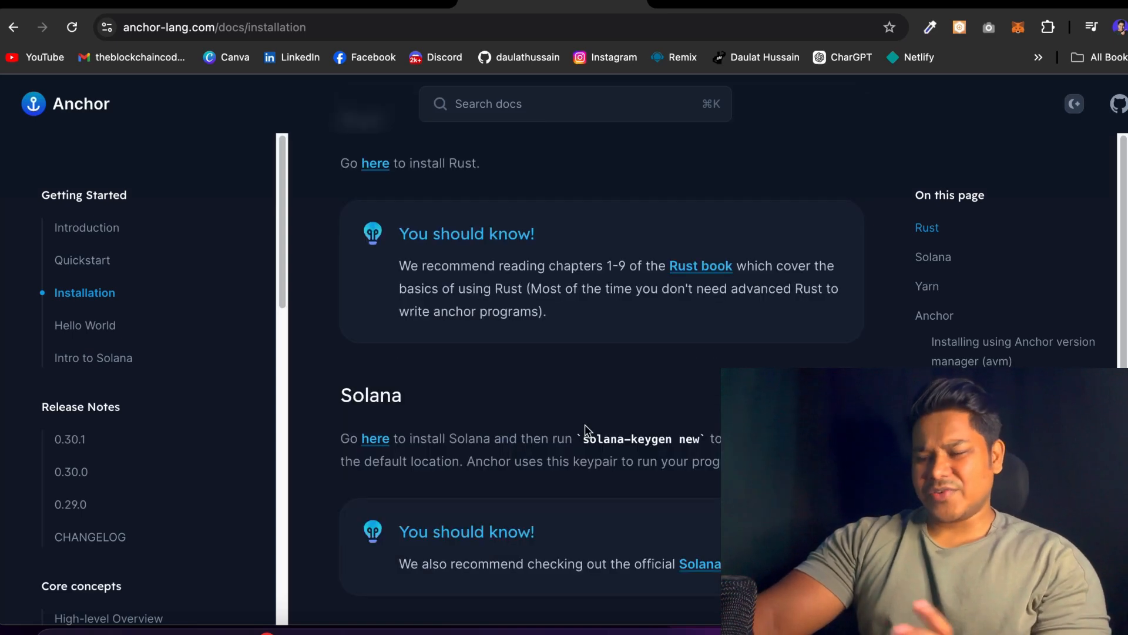
Scroll to the Yarn and Anchor avm sections and highlight the Yarn heading
{"action": "scroll", "scroll_direction": "down", "scroll_amount": 3}
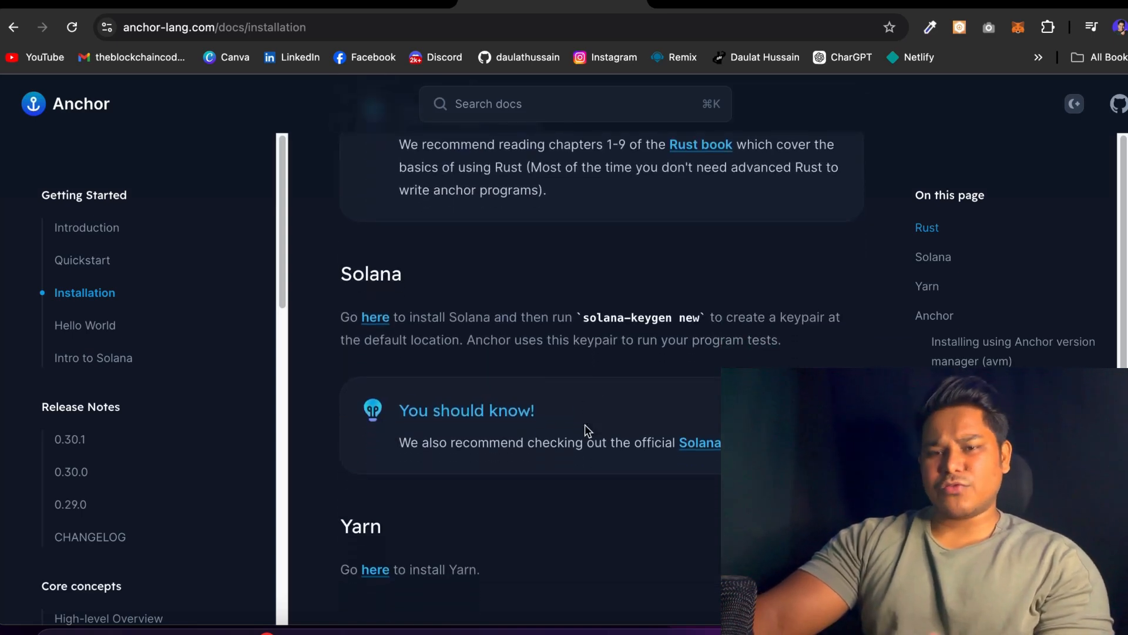
{"action": "scroll", "scroll_direction": "down", "scroll_amount": 3}
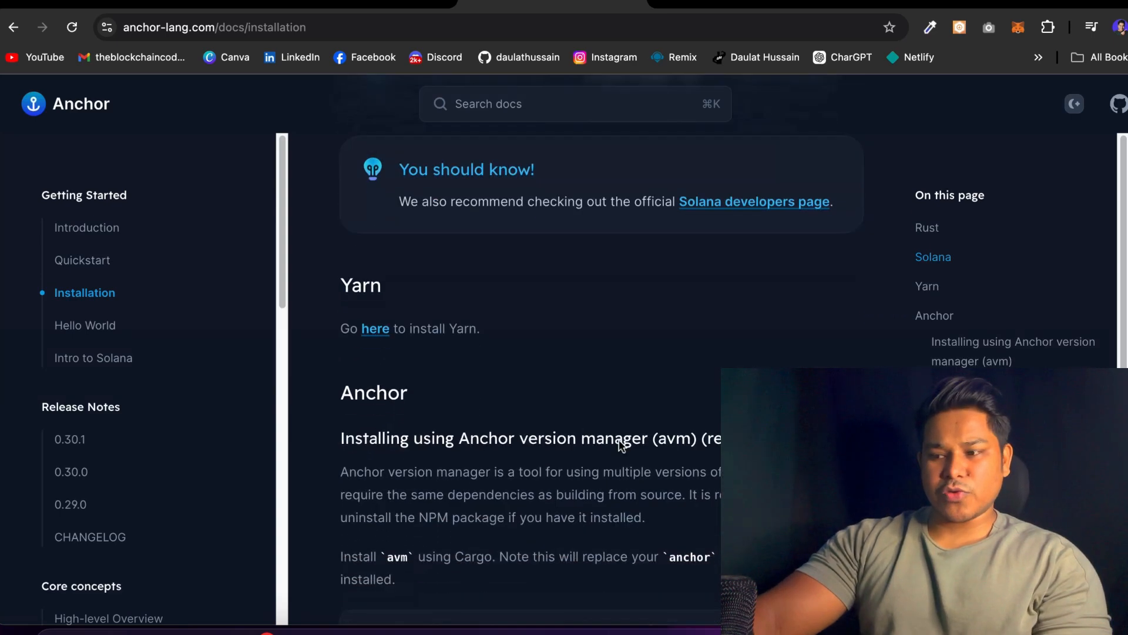
{"action": "scroll", "scroll_direction": "down", "scroll_amount": 3}
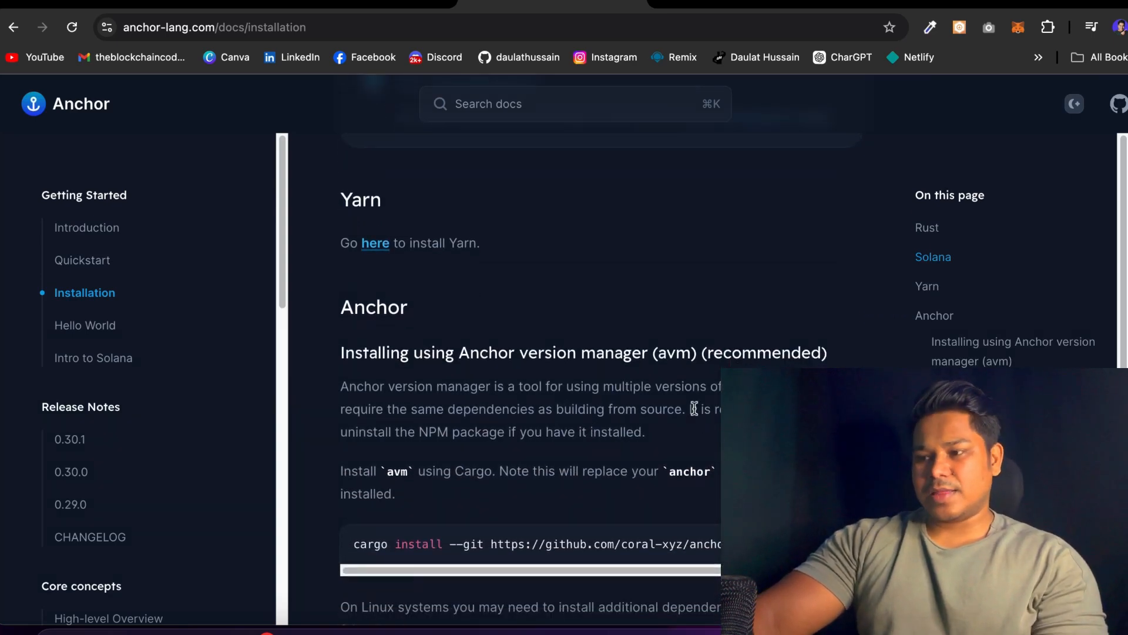
{"action": "left_click_drag", "start_coordinate": [691, 408], "coordinate": [645, 432]}
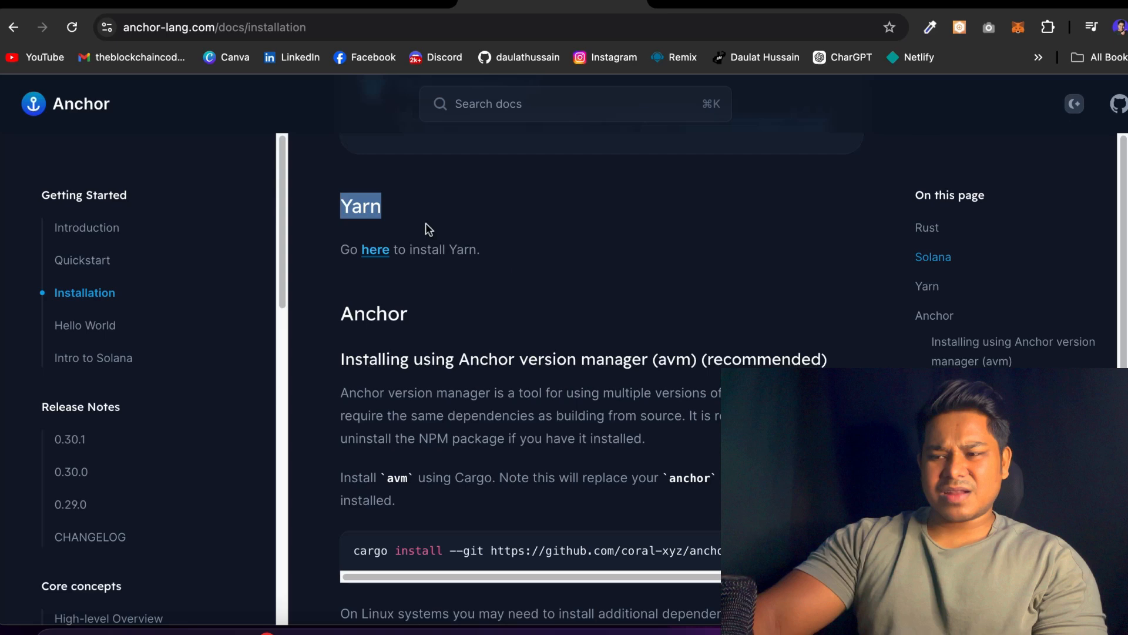
{"action": "mouse_move", "coordinate": [563, 365]}
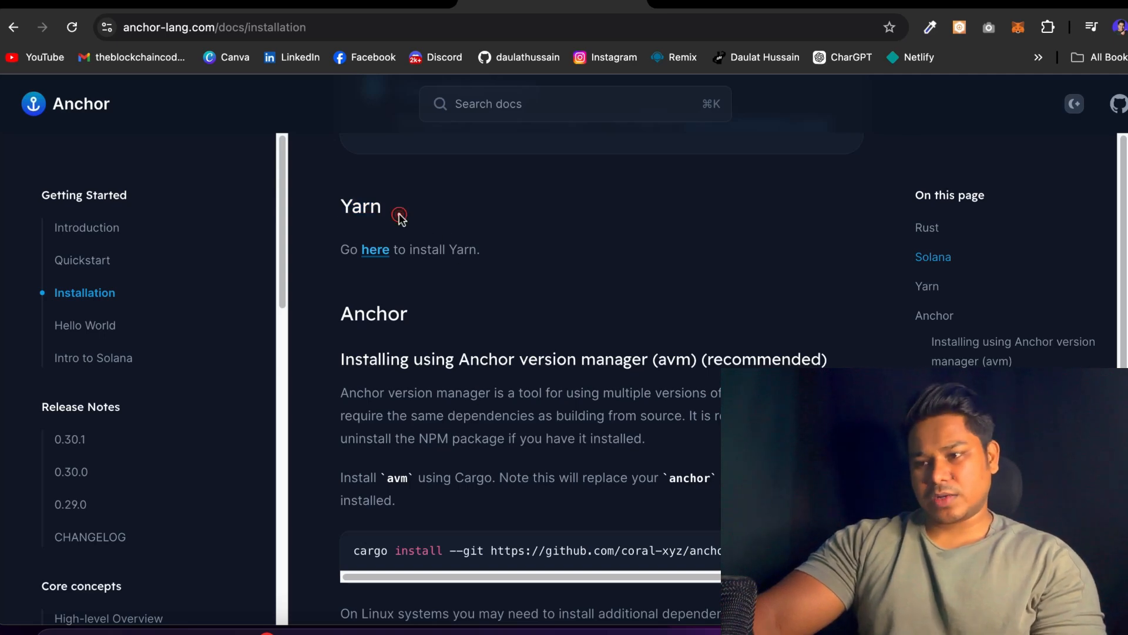
{"action": "double_click", "coordinate": [360, 206]}
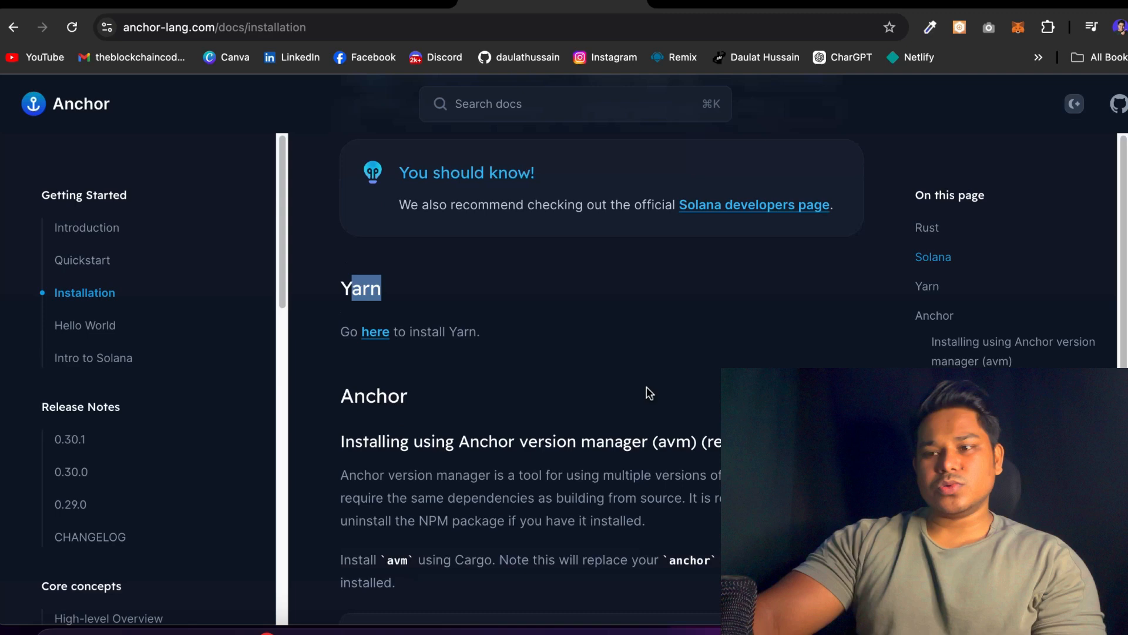
Scroll to the Build from source steps, anchor --version check and Generating Shell Completions
{"action": "scroll", "scroll_direction": "down", "scroll_amount": 3}
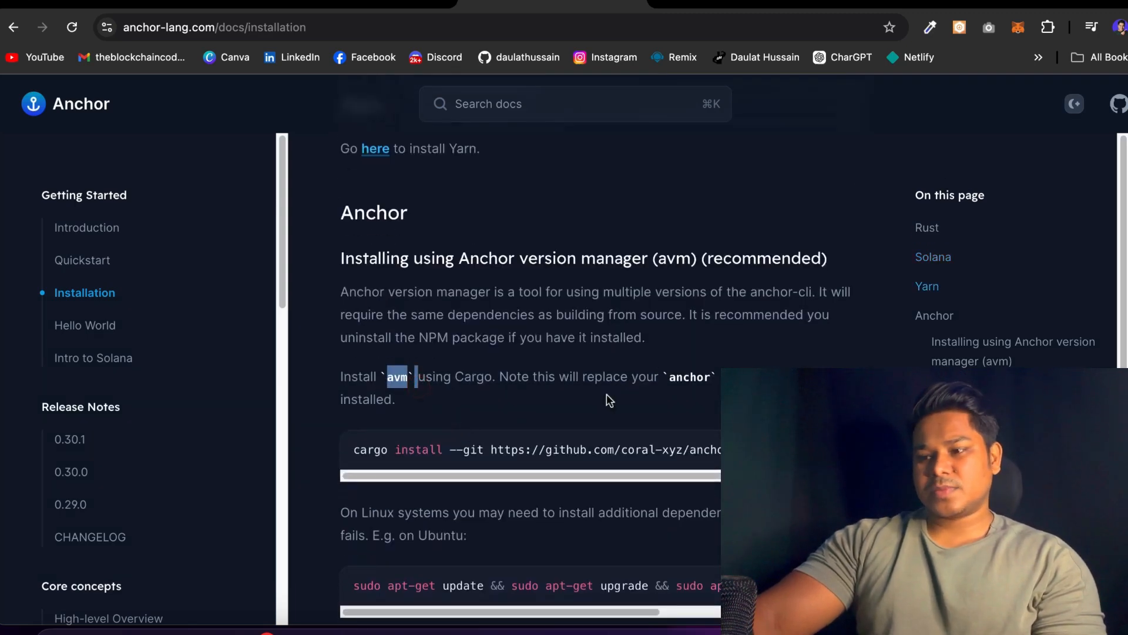
{"action": "scroll", "scroll_direction": "down", "scroll_amount": 3}
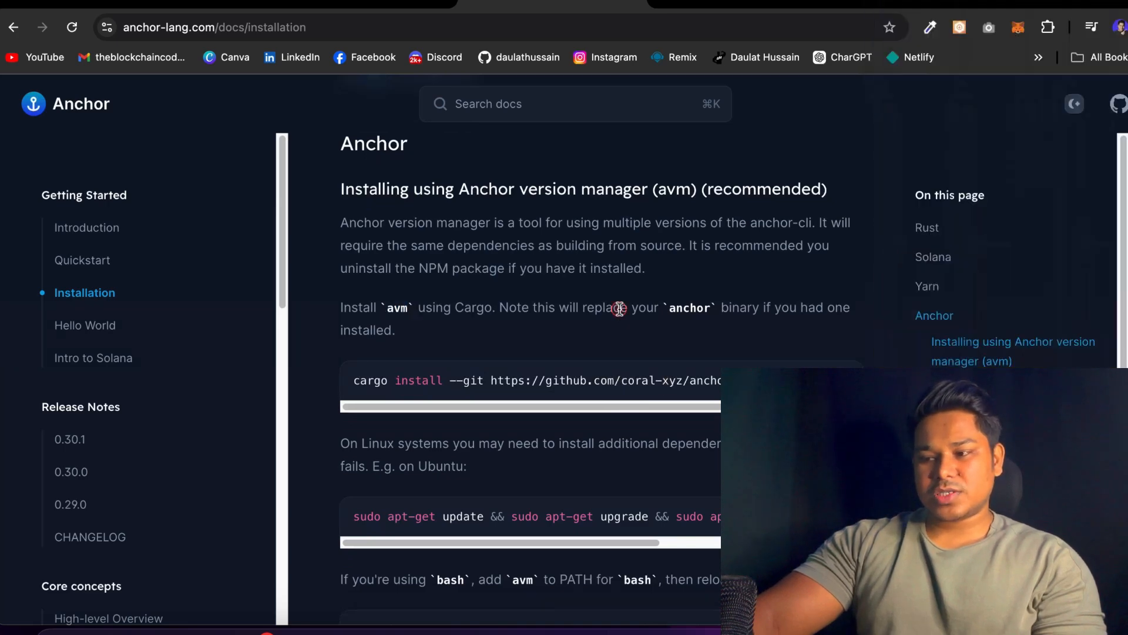
{"action": "scroll", "scroll_direction": "down", "scroll_amount": 3}
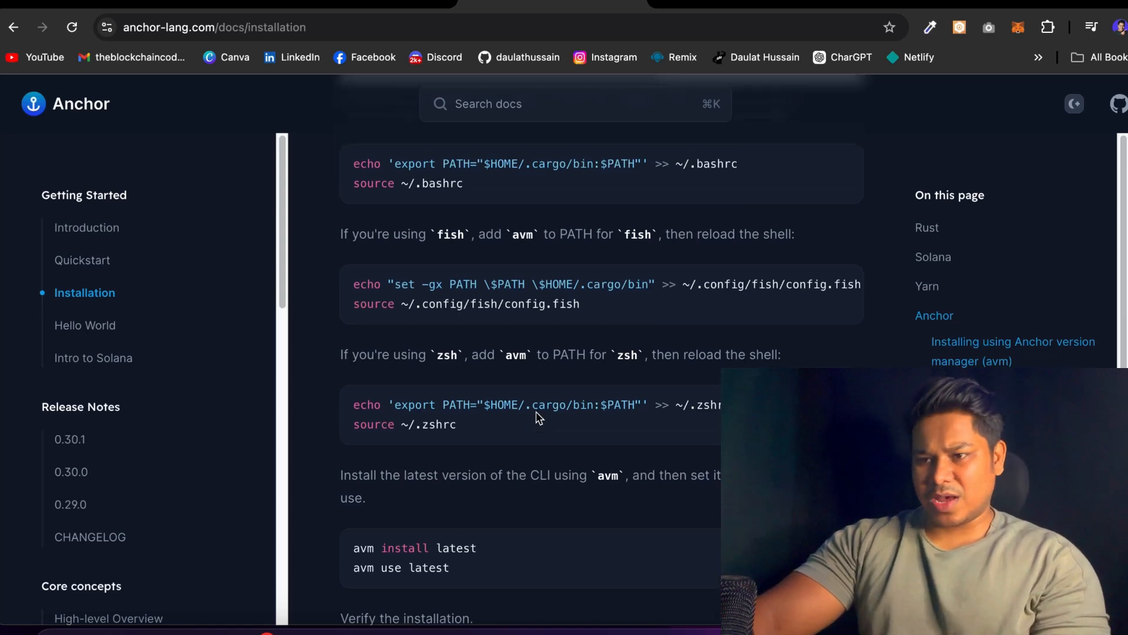
{"action": "scroll", "scroll_direction": "up", "scroll_amount": 3}
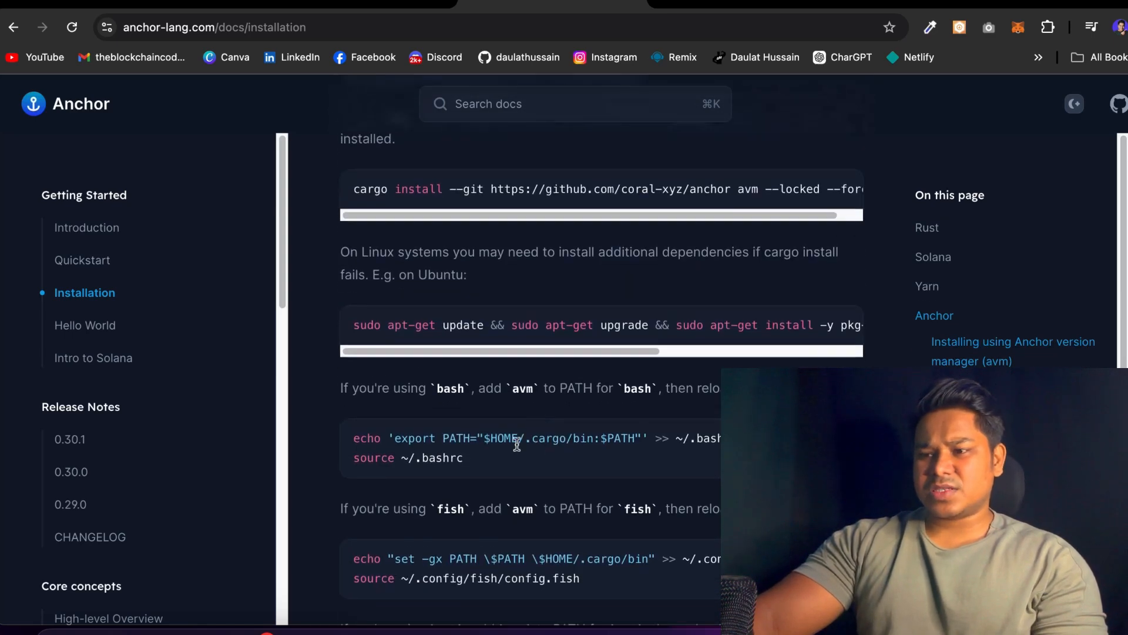
{"action": "scroll", "scroll_direction": "down", "scroll_amount": 3}
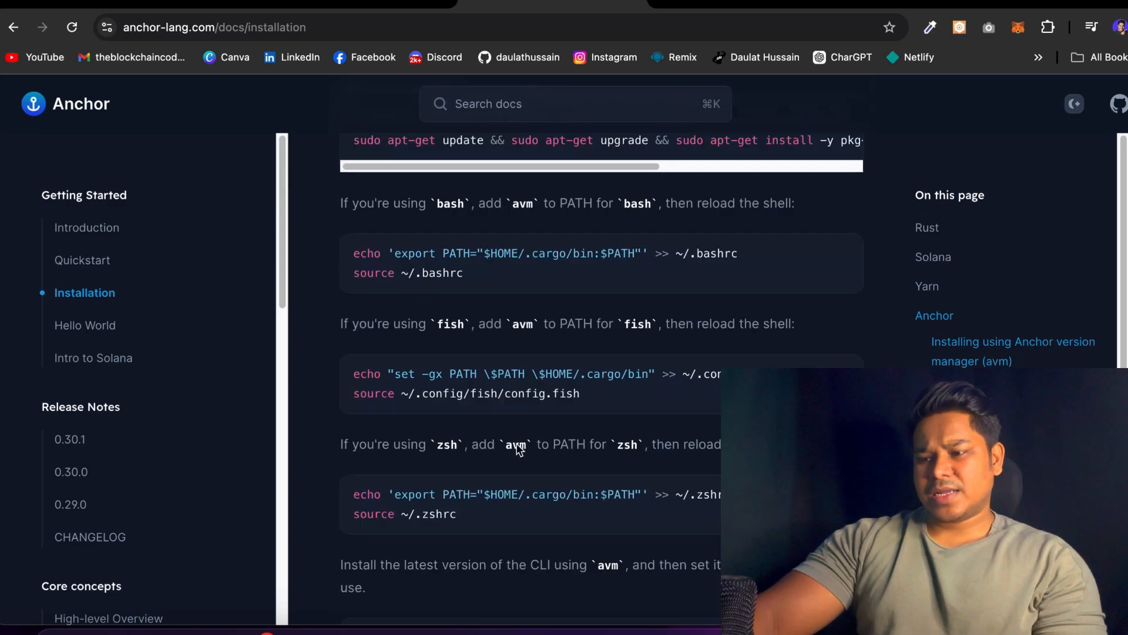
{"action": "scroll", "scroll_direction": "down", "scroll_amount": 3}
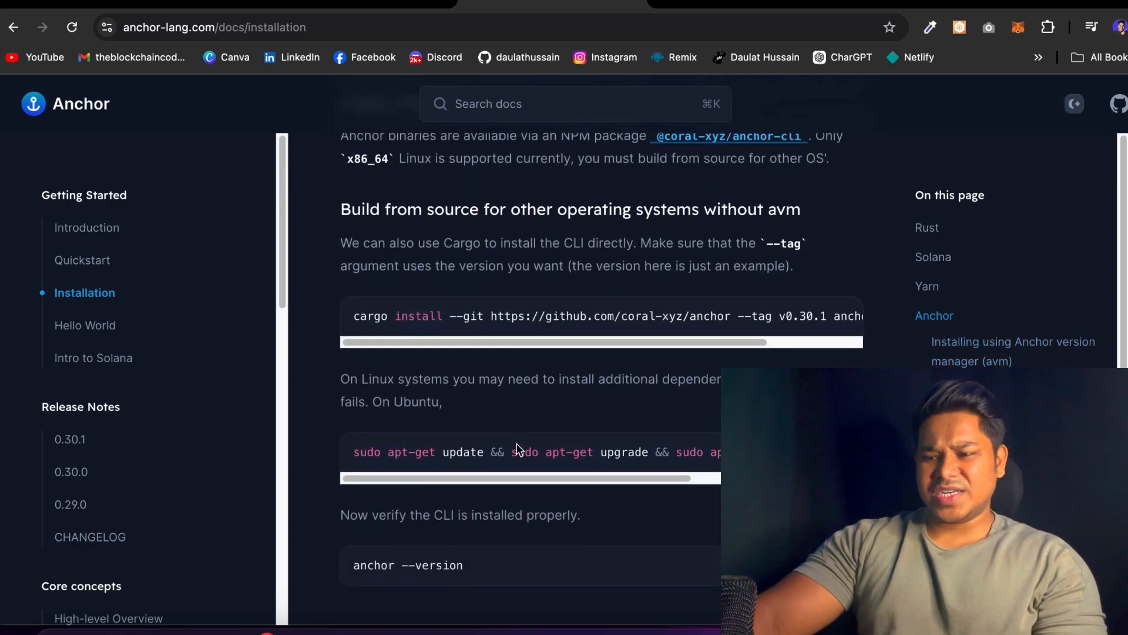
{"action": "scroll", "scroll_direction": "down", "scroll_amount": 3}
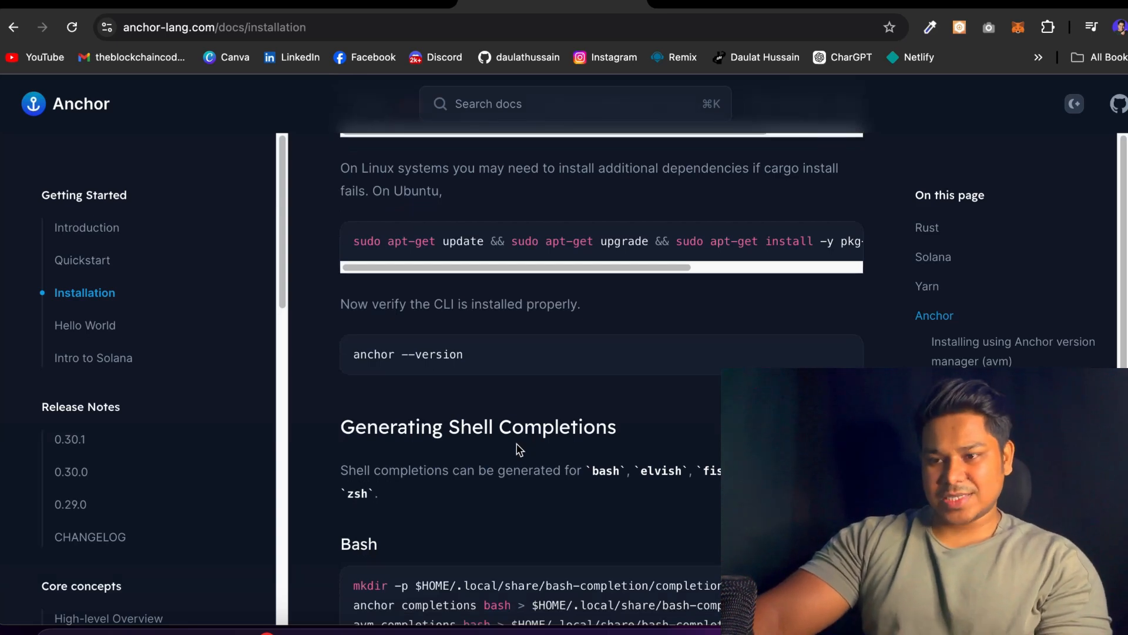
Scroll through Generating Shell Completions to the Fish and Zsh completion blocks
{"action": "scroll", "scroll_direction": "down", "scroll_amount": 3}
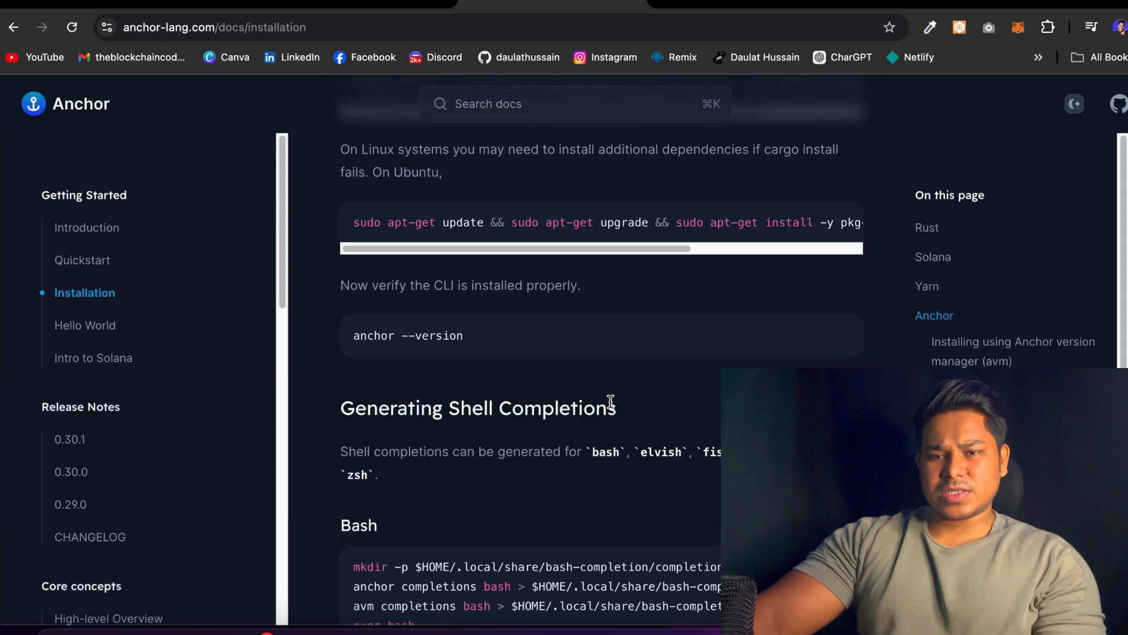
{"action": "mouse_move", "coordinate": [536, 363]}
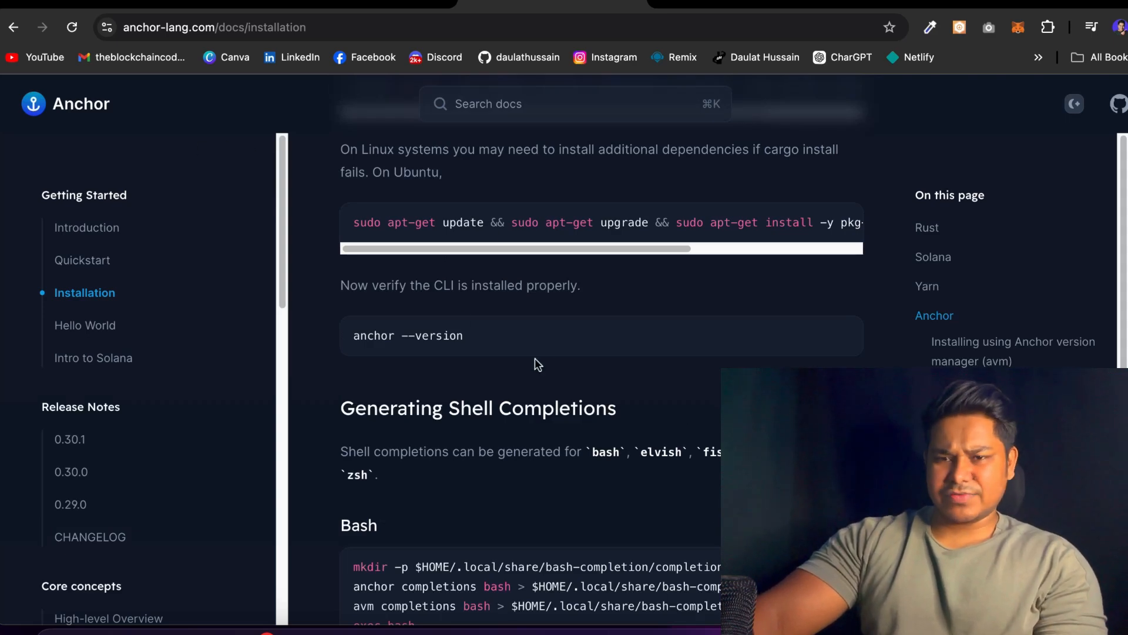
{"action": "scroll", "scroll_direction": "down", "scroll_amount": 3}
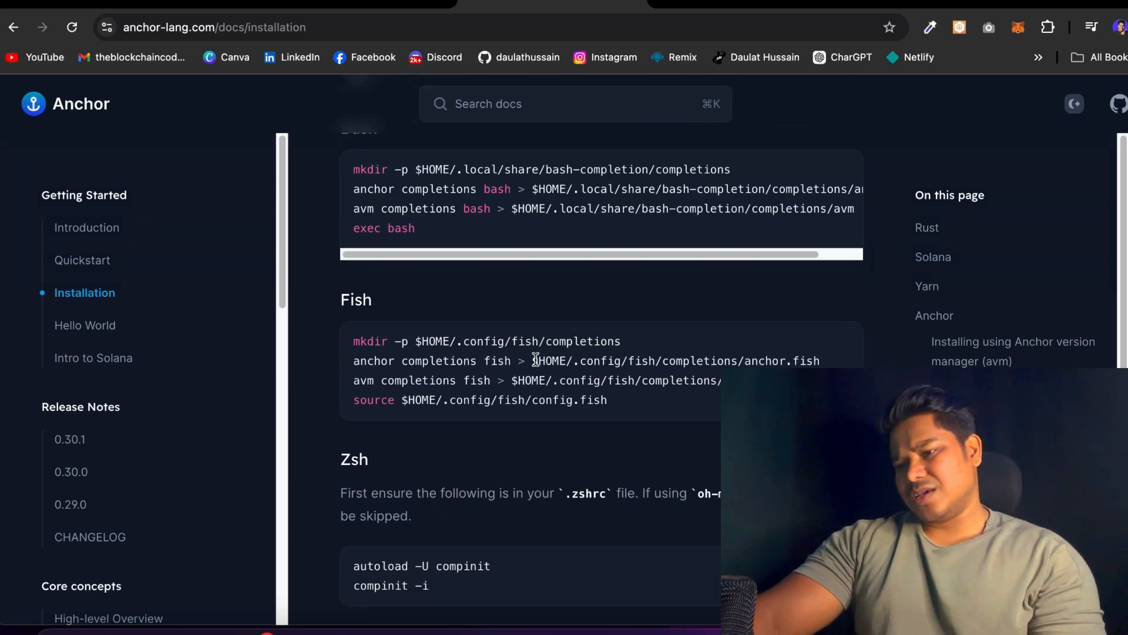
{"action": "scroll", "scroll_direction": "down", "scroll_amount": 3}
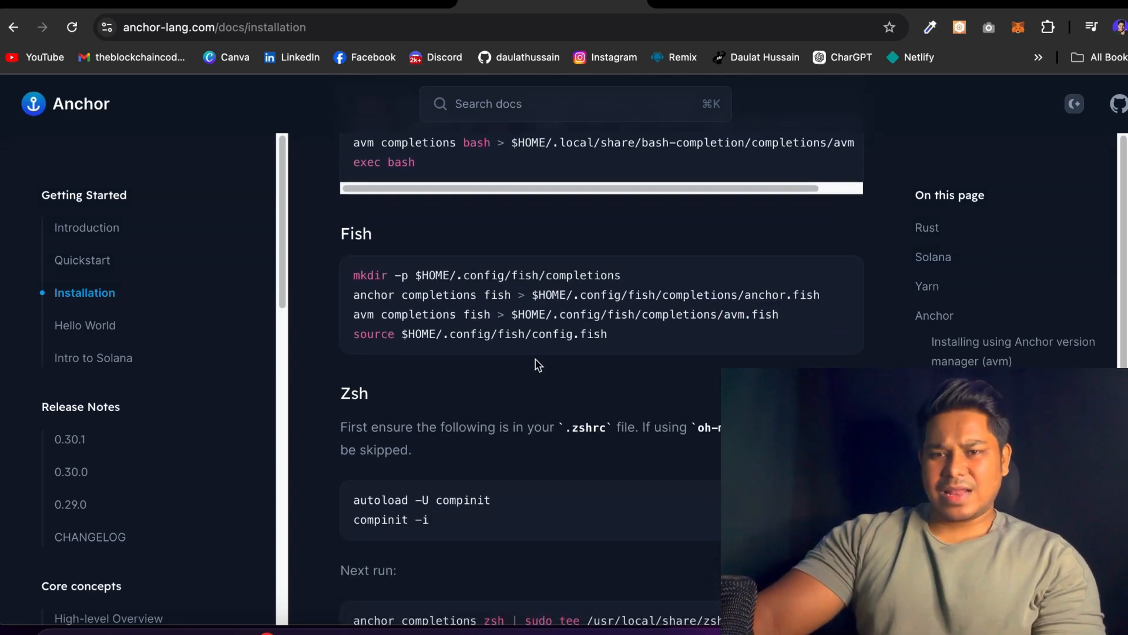
{"action": "scroll", "scroll_direction": "up", "scroll_amount": 3}
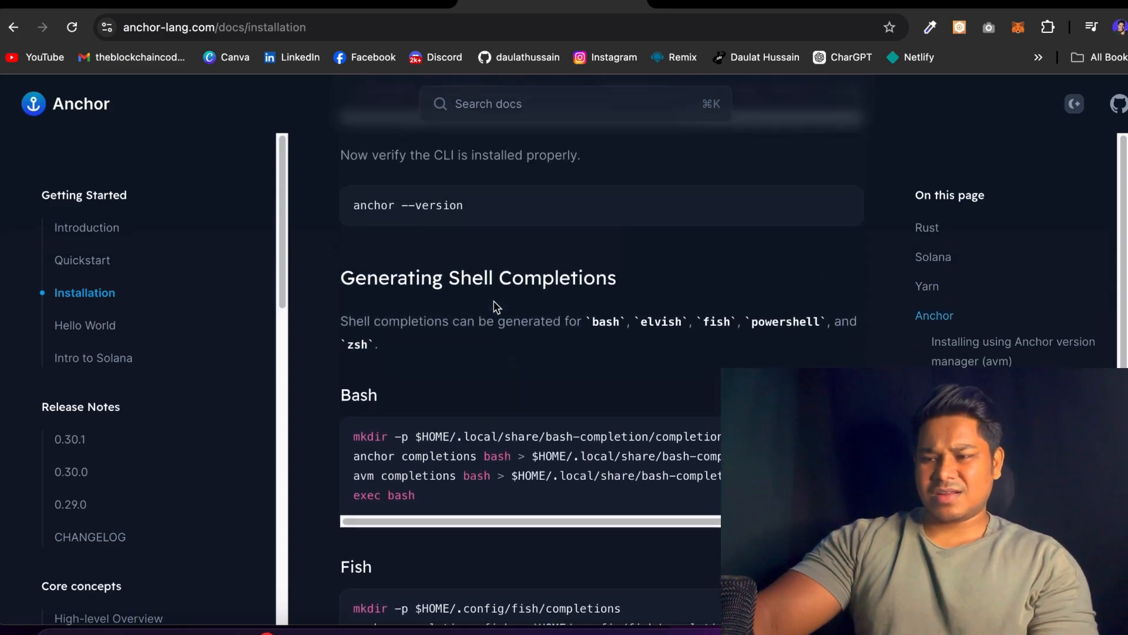
{"action": "scroll", "scroll_direction": "down", "scroll_amount": 3}
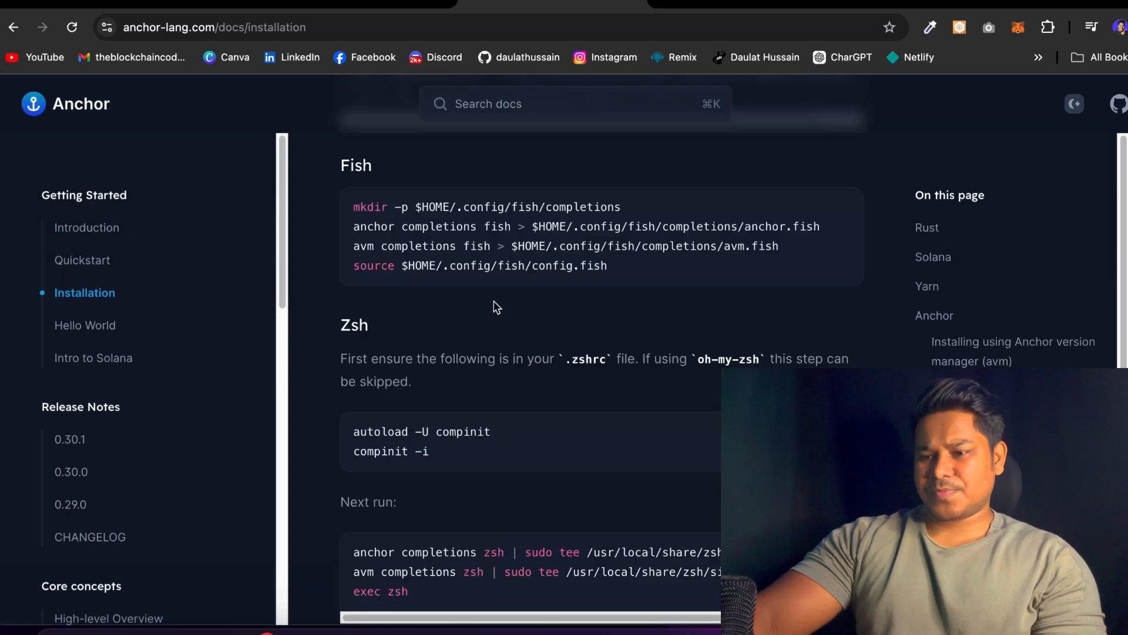
{"action": "scroll", "scroll_direction": "down", "scroll_amount": 3}
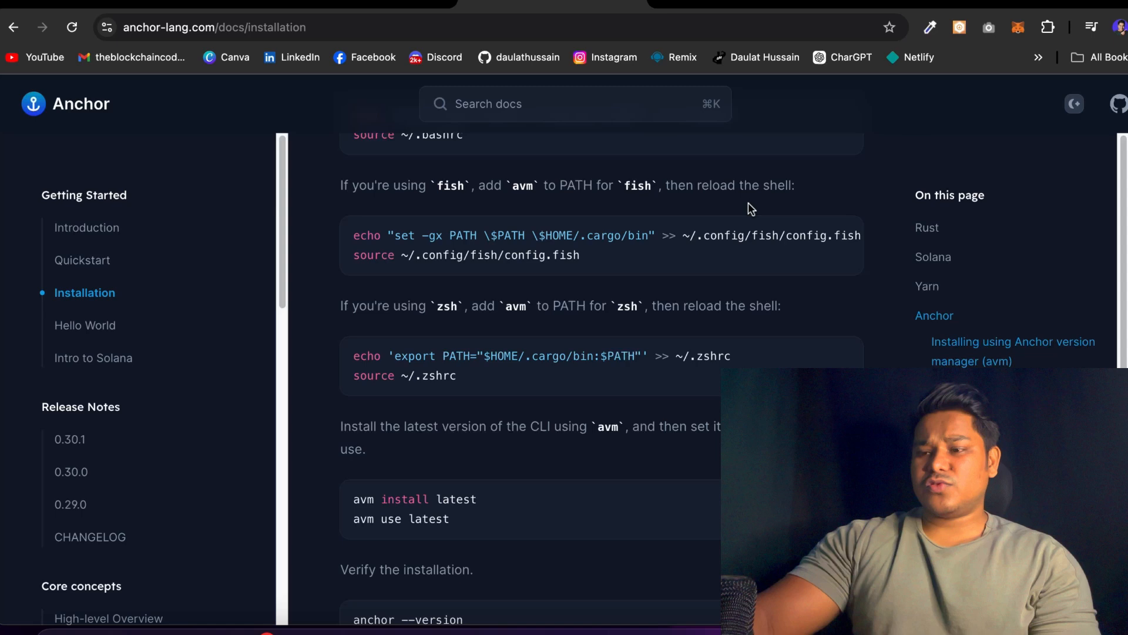
Scroll the page to the avm PATH instructions for bash, fish and zsh
{"action": "scroll", "scroll_direction": "down", "scroll_amount": 3}
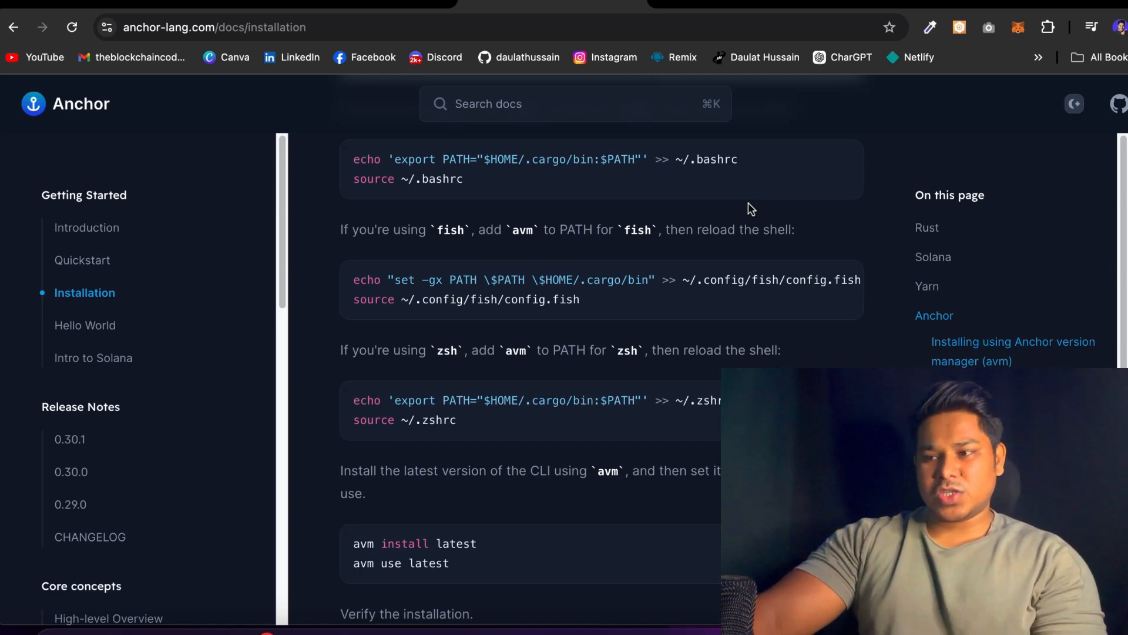
{"action": "scroll", "scroll_direction": "down", "scroll_amount": 3}
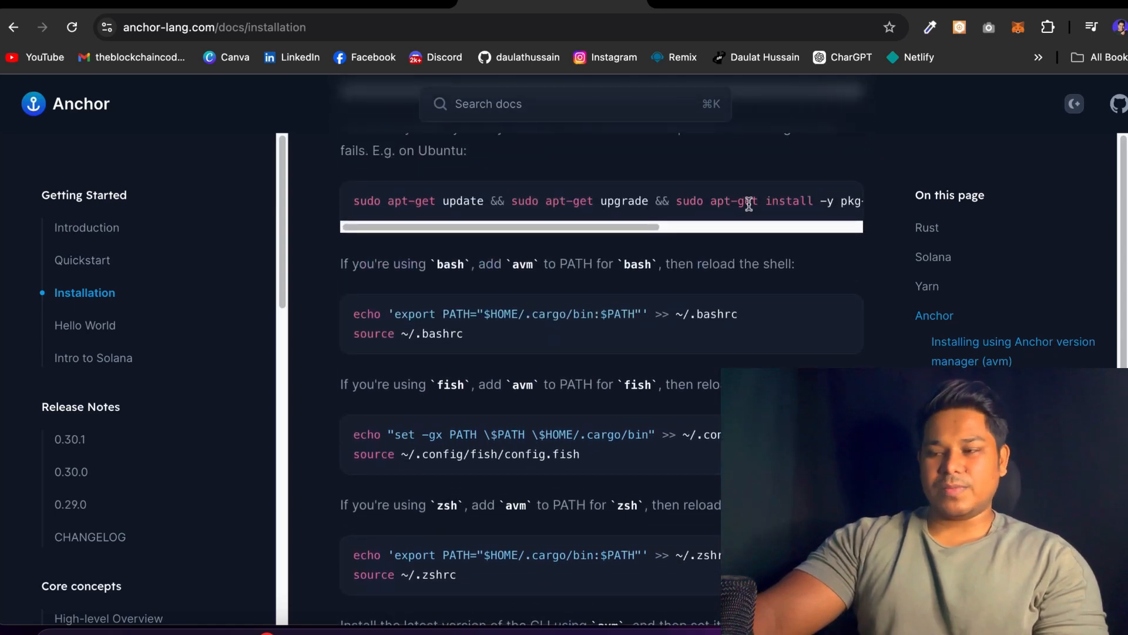
{"action": "scroll", "scroll_direction": "down", "scroll_amount": 3}
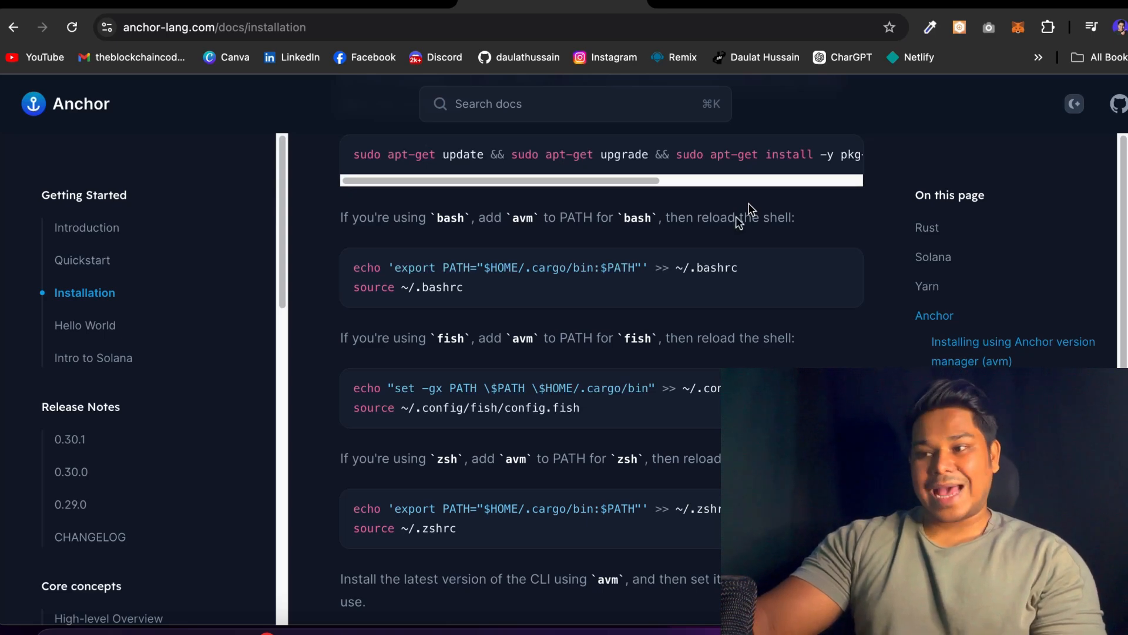
{"action": "scroll", "scroll_direction": "down", "scroll_amount": 3}
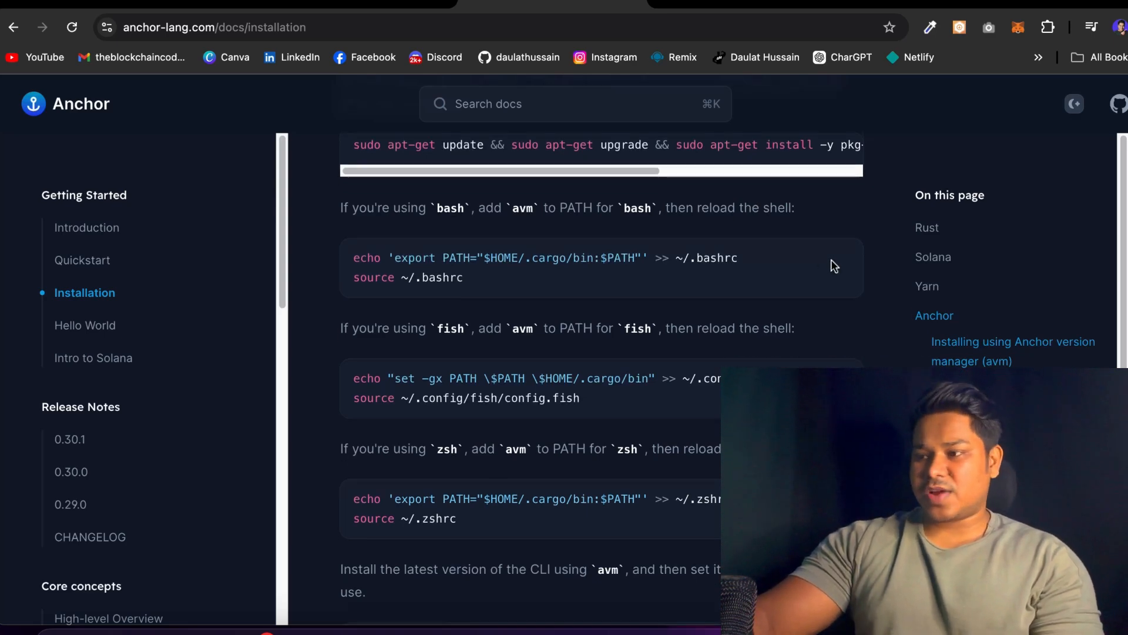
{"action": "scroll", "scroll_direction": "down", "scroll_amount": 3}
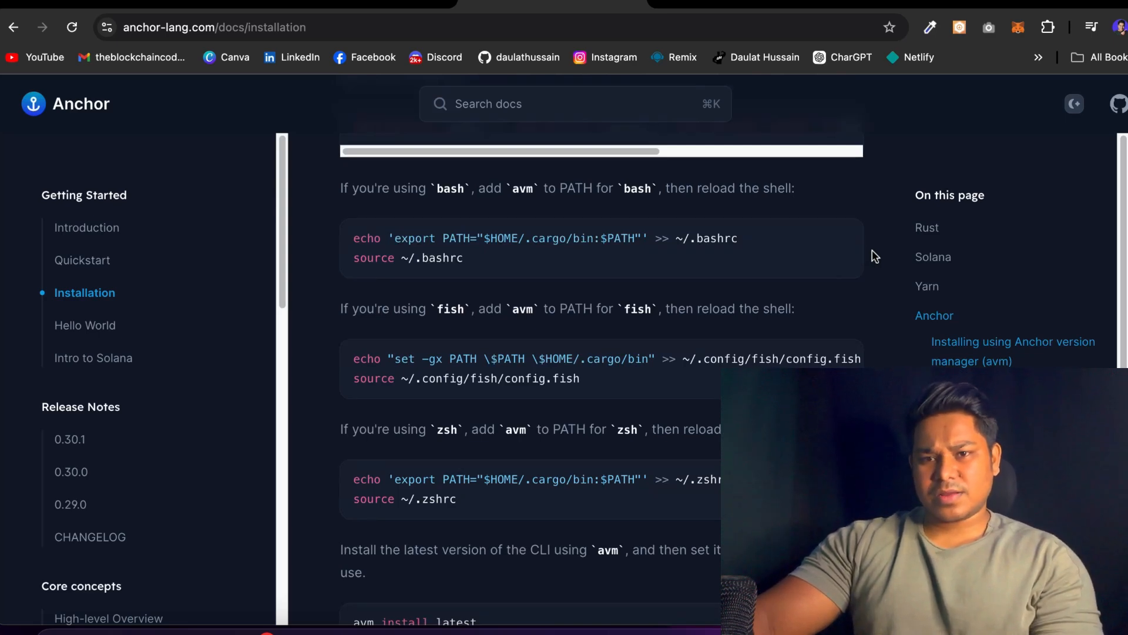
{"action": "scroll", "scroll_direction": "down", "scroll_amount": 3}
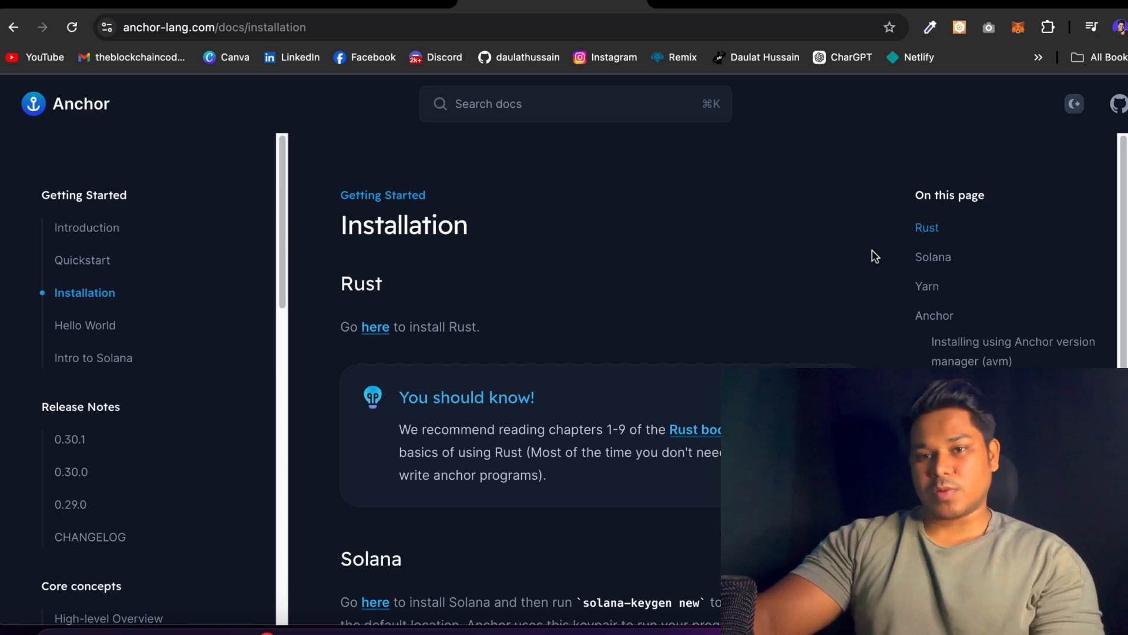
Scroll to the fish and zsh avm PATH commands with avm install latest and use latest
{"action": "scroll", "scroll_direction": "down", "scroll_amount": 3}
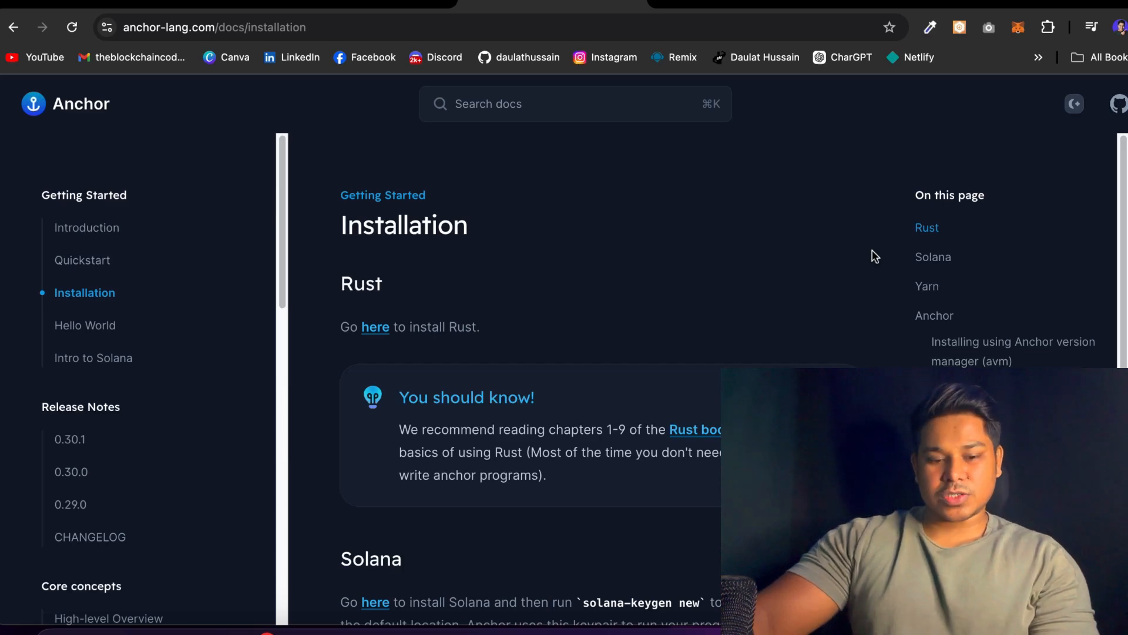
{"action": "scroll", "scroll_direction": "down", "scroll_amount": 3}
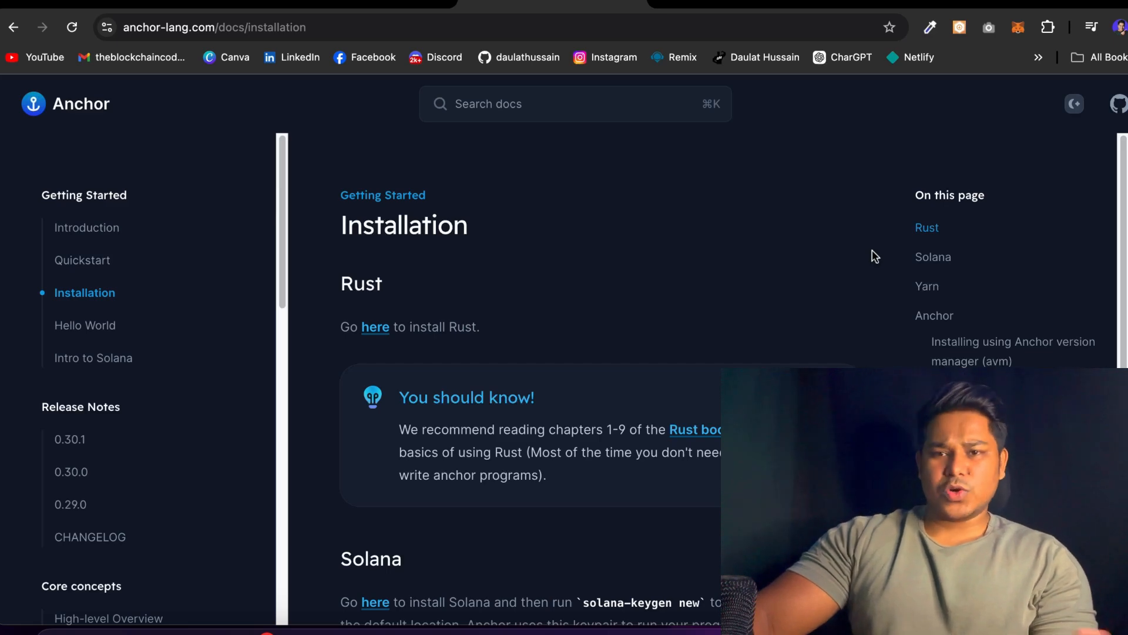
{"action": "scroll", "scroll_direction": "down", "scroll_amount": 3}
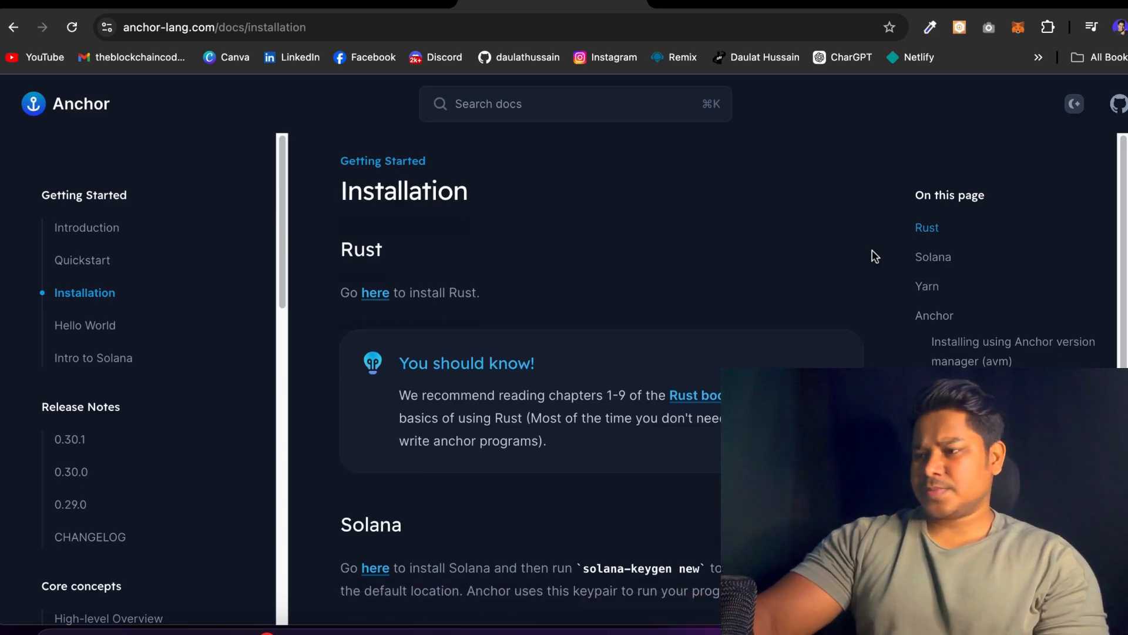
{"action": "scroll", "scroll_direction": "down", "scroll_amount": 3}
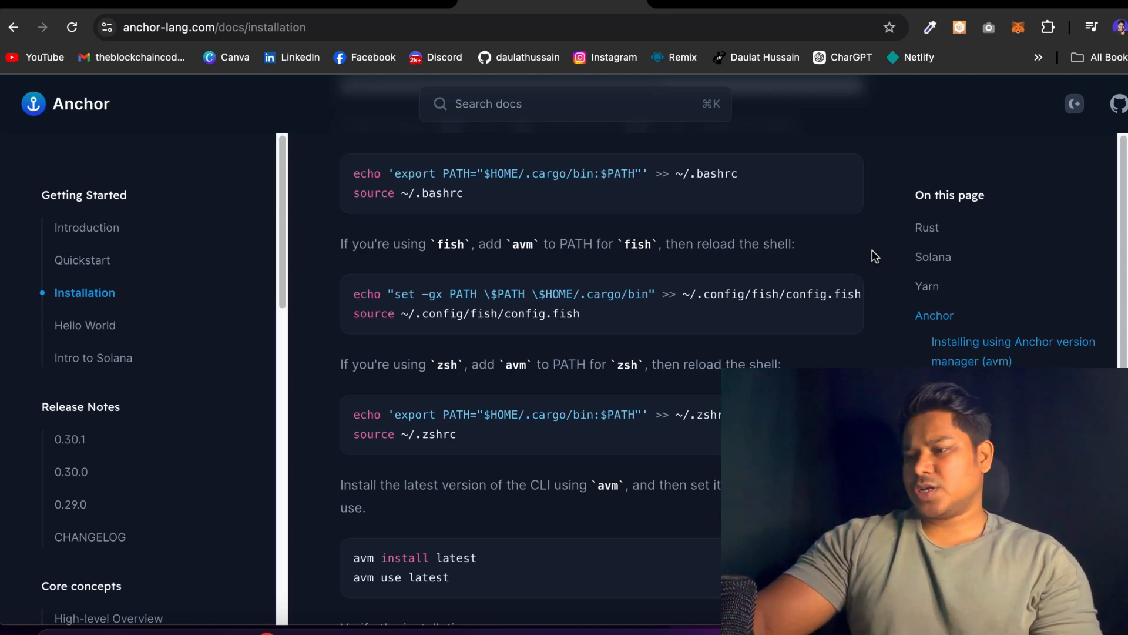
Scroll up to the Rust 'You should know!' tip and the Solana keypair step
{"action": "scroll", "scroll_direction": "up", "scroll_amount": 3}
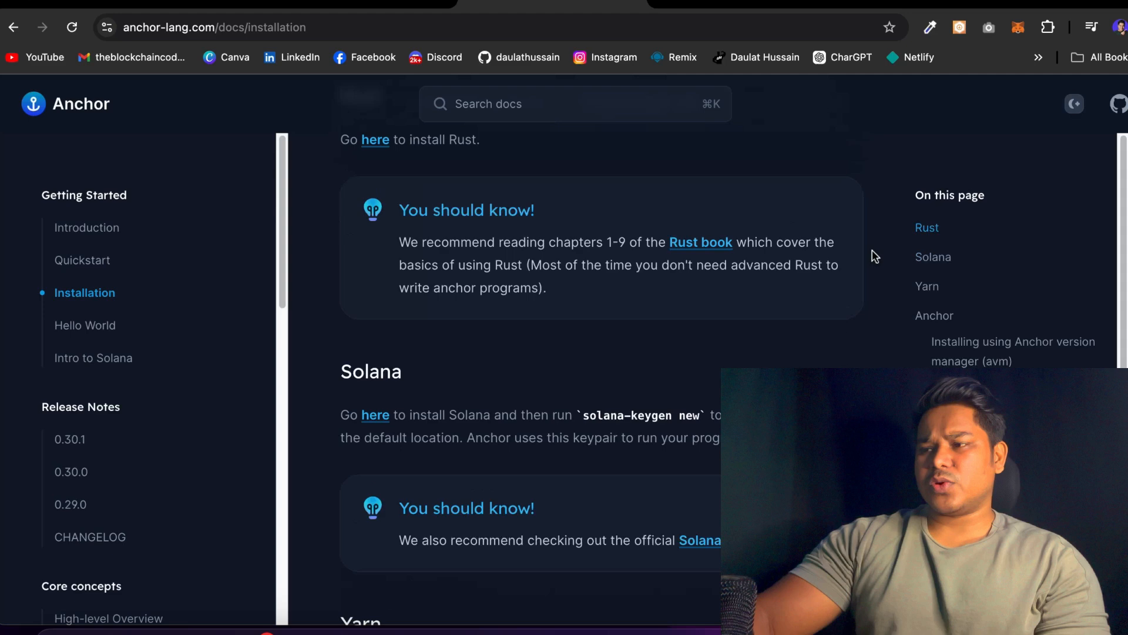